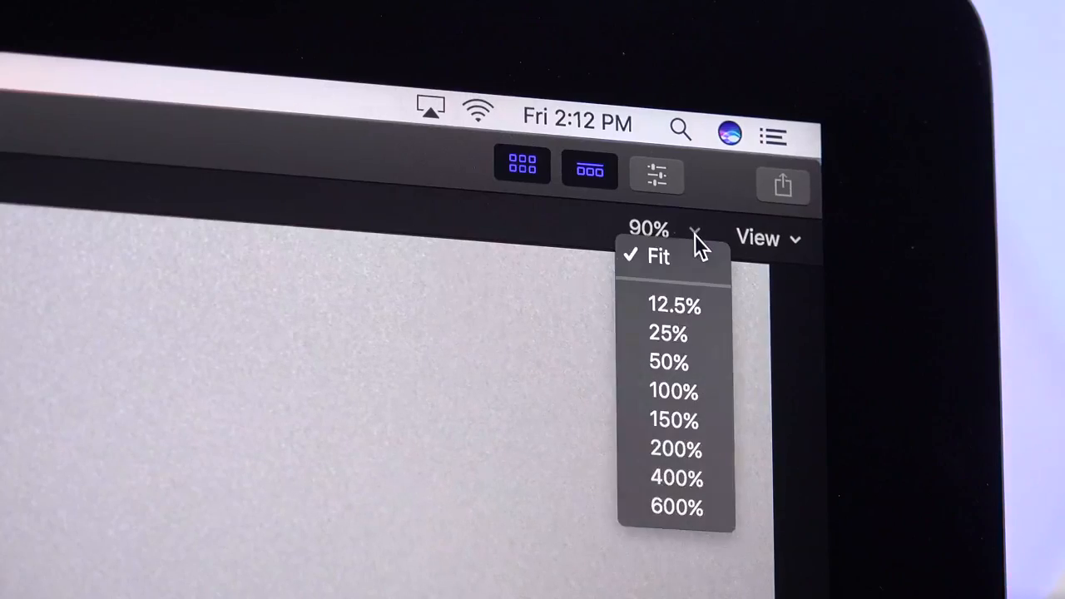
pyautogui.moveTo(674, 391)
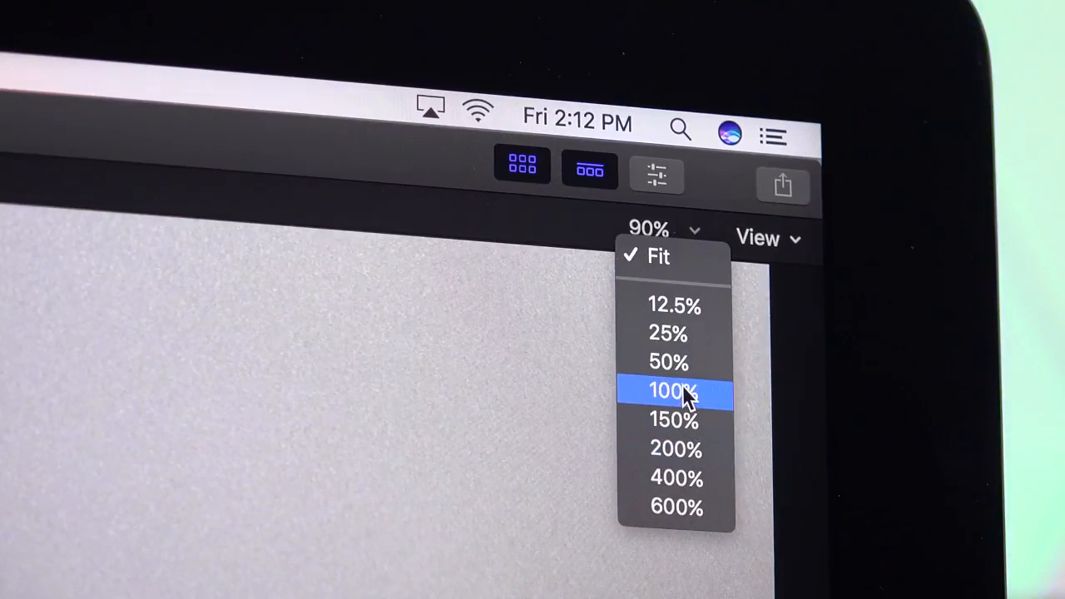
# Switch the Final Cut Pro viewer zoom from Fit to 100% to show footage at actual size
pyautogui.click(669, 391)
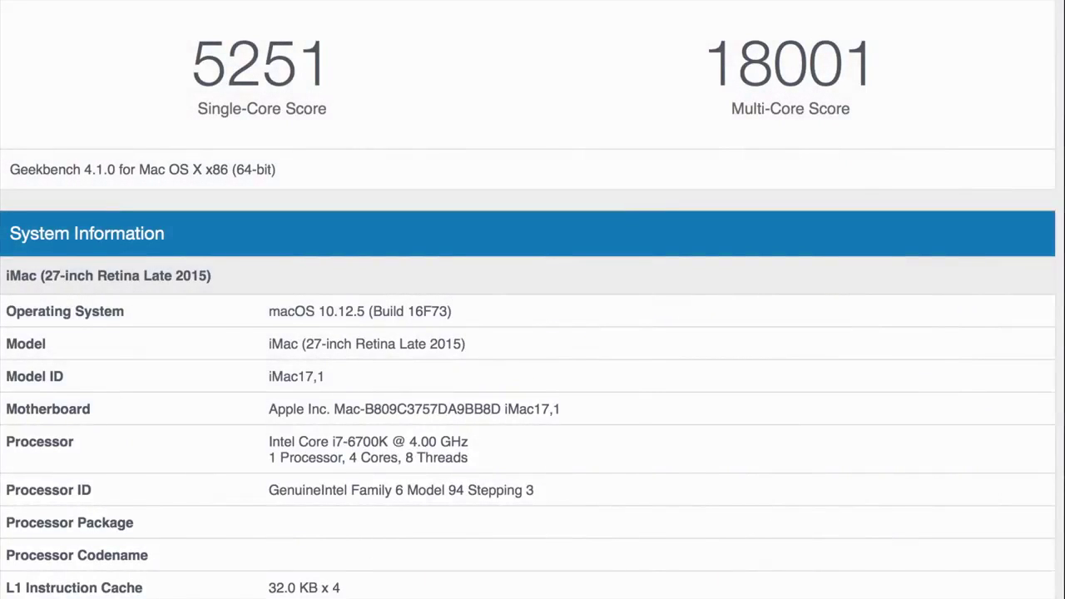
# Scroll the Geekbench iMac18,3 result to reveal its 5436 single-core and 19329 multi-core scores
pyautogui.scroll(-3)
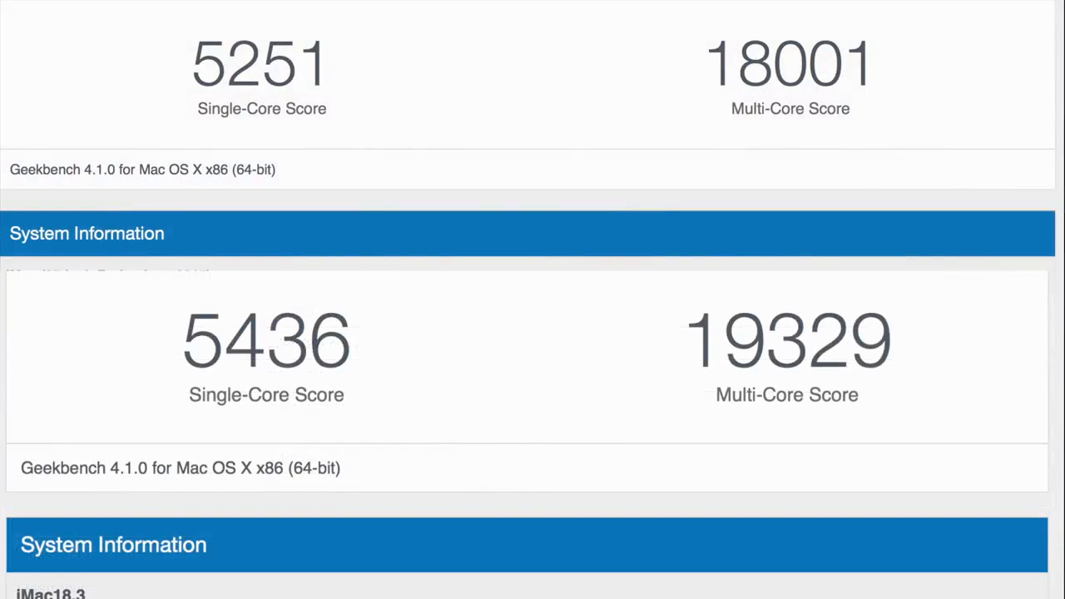